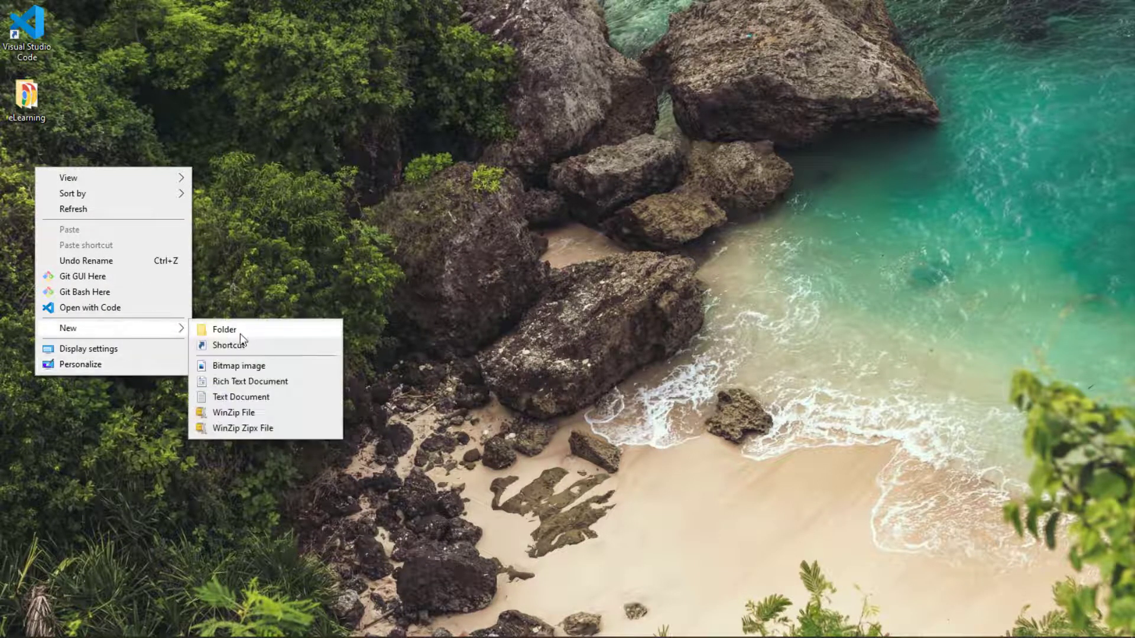
# Step: Create a new folder on the desktop and name it CSS
pyautogui.click(223, 329)
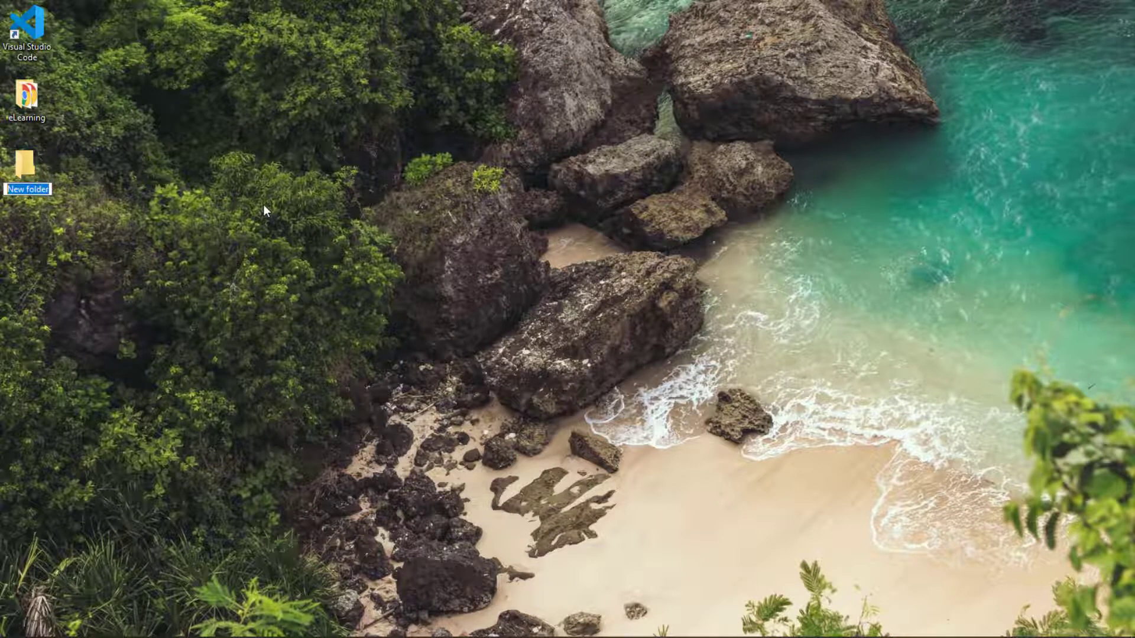
pyautogui.write('CSS')
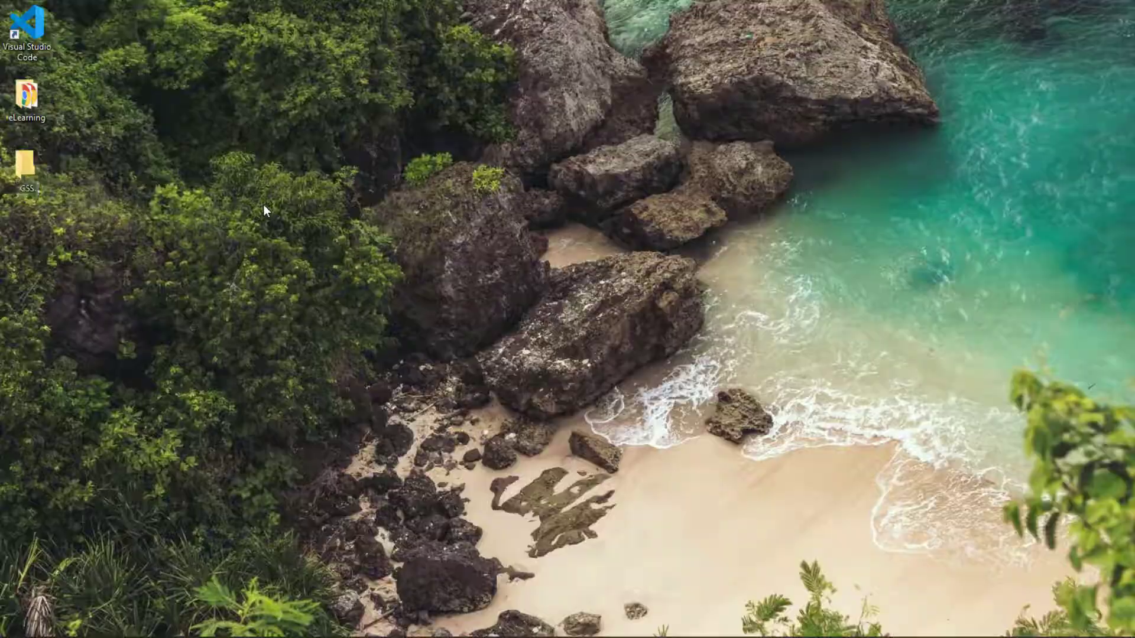
pyautogui.click(26, 163)
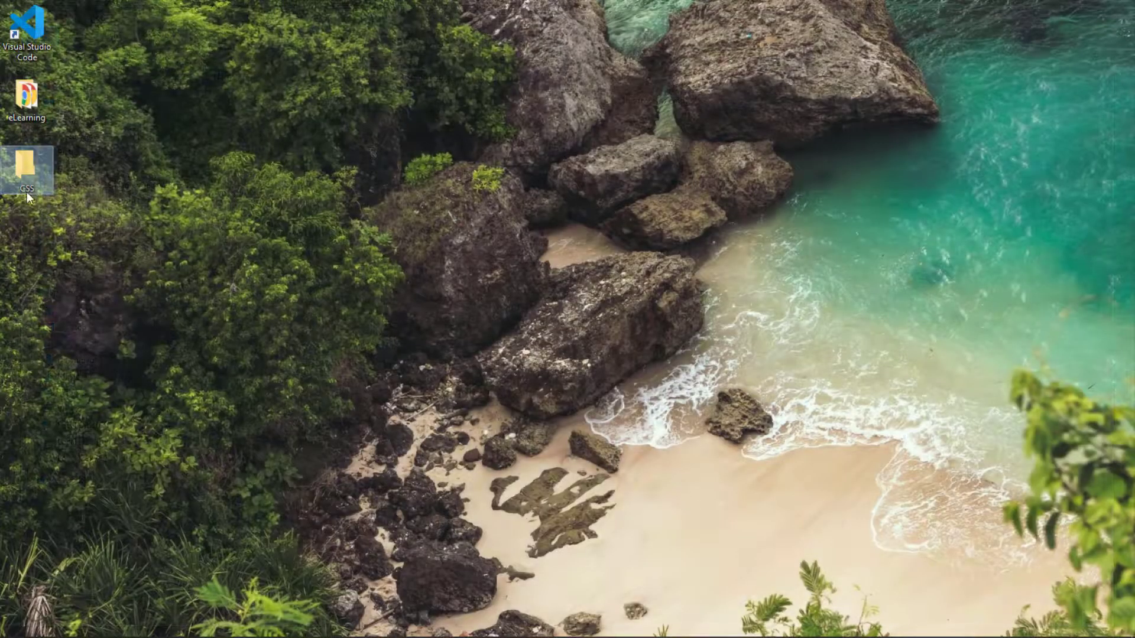
# Step: Open the CSS folder with Code and maximize the VS Code window
pyautogui.rightClick(27, 167)
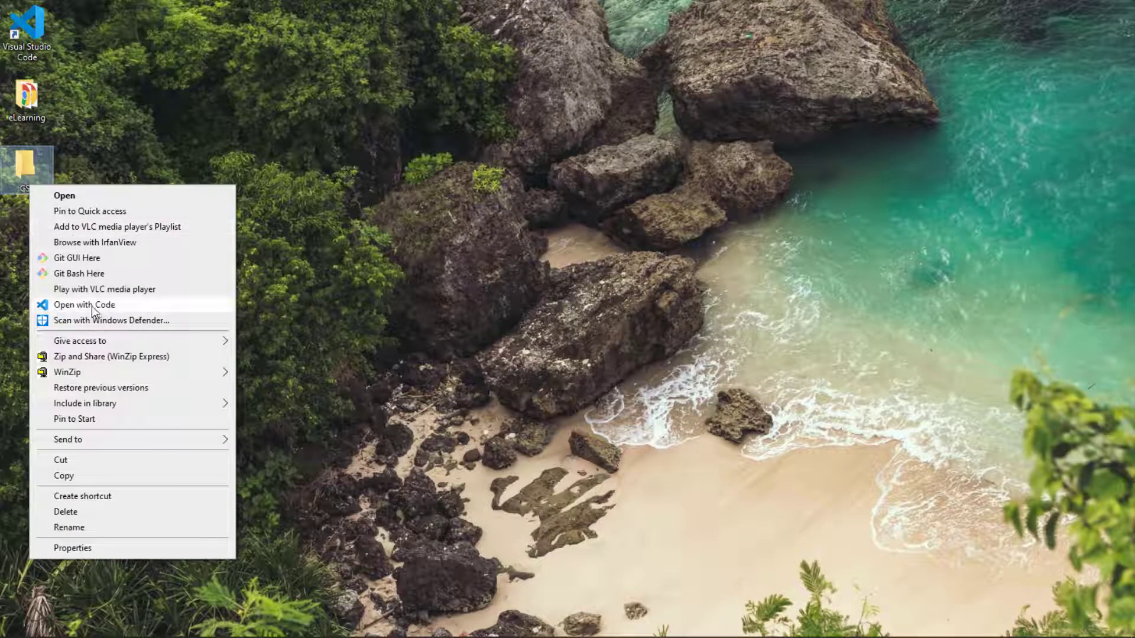
pyautogui.click(84, 304)
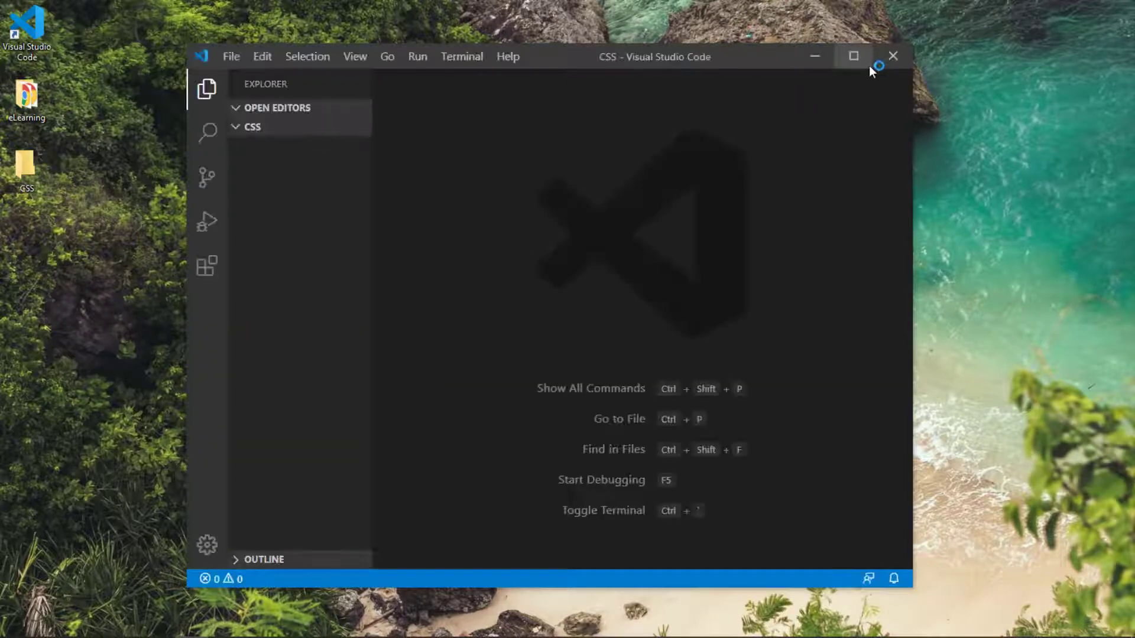
pyautogui.click(852, 57)
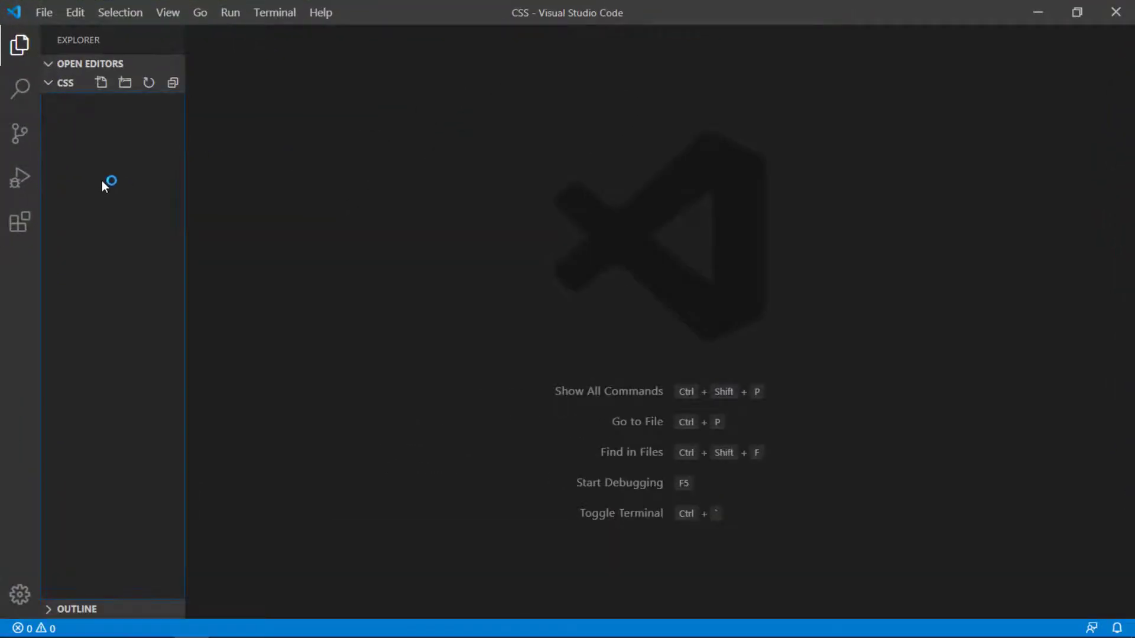
pyautogui.moveTo(107, 142)
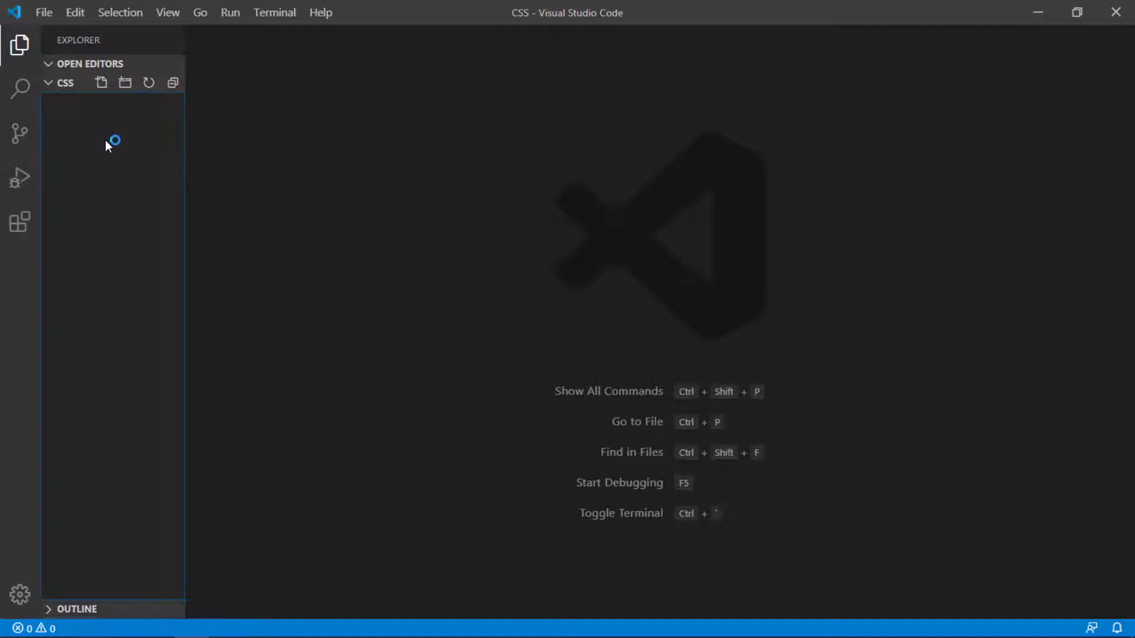
# Step: Add a new file named first.html to the CSS folder in the Explorer
pyautogui.click(102, 83)
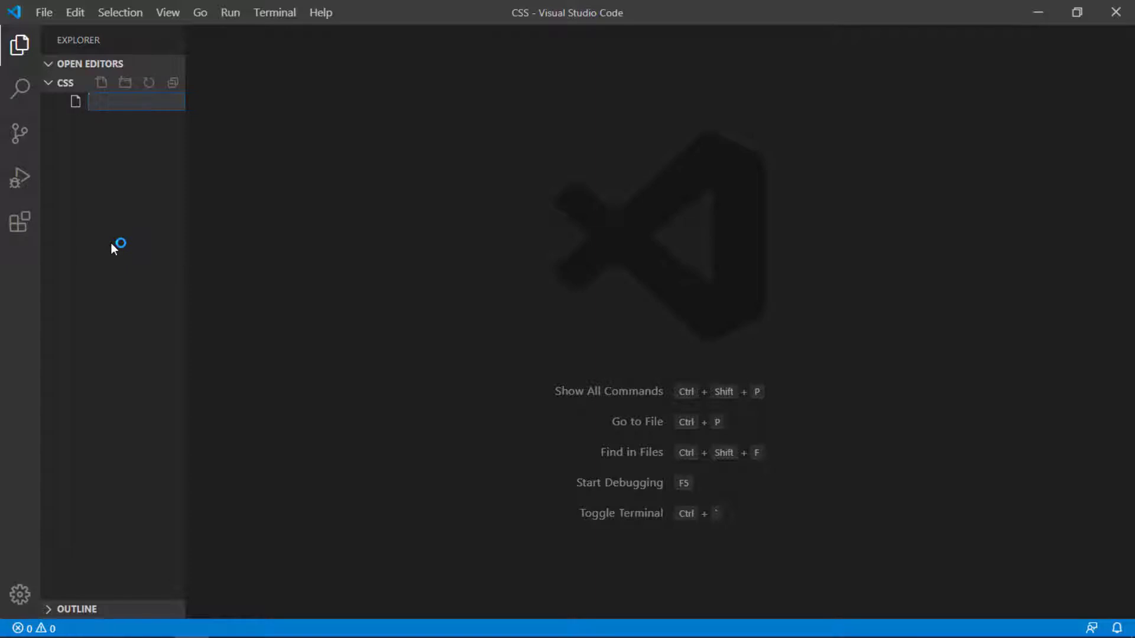
pyautogui.write('first')
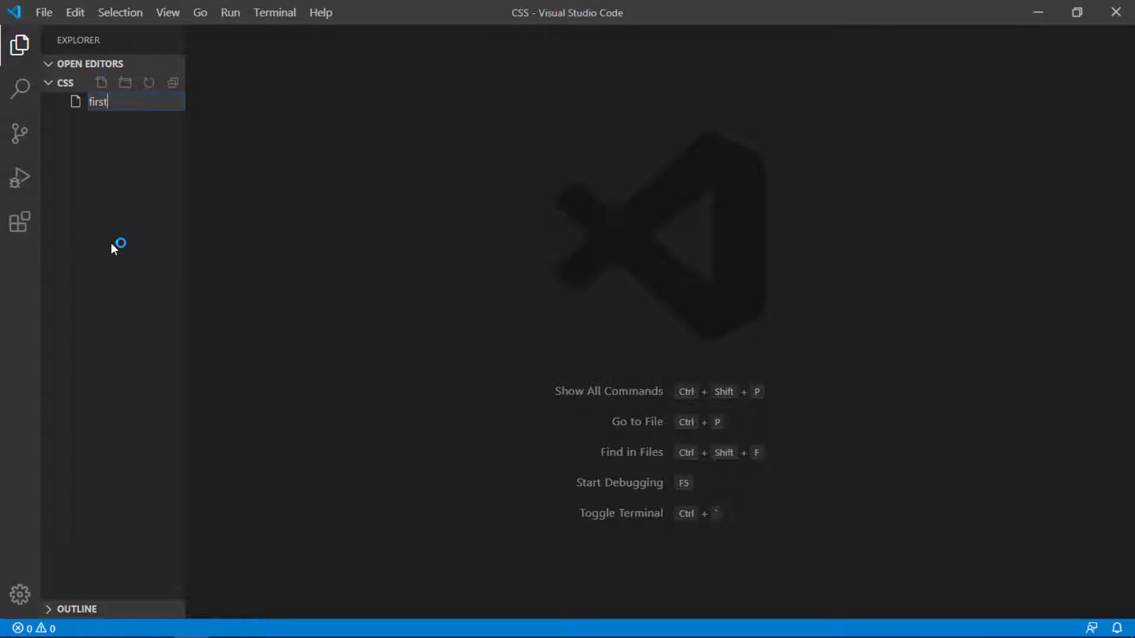
pyautogui.write('.hm')
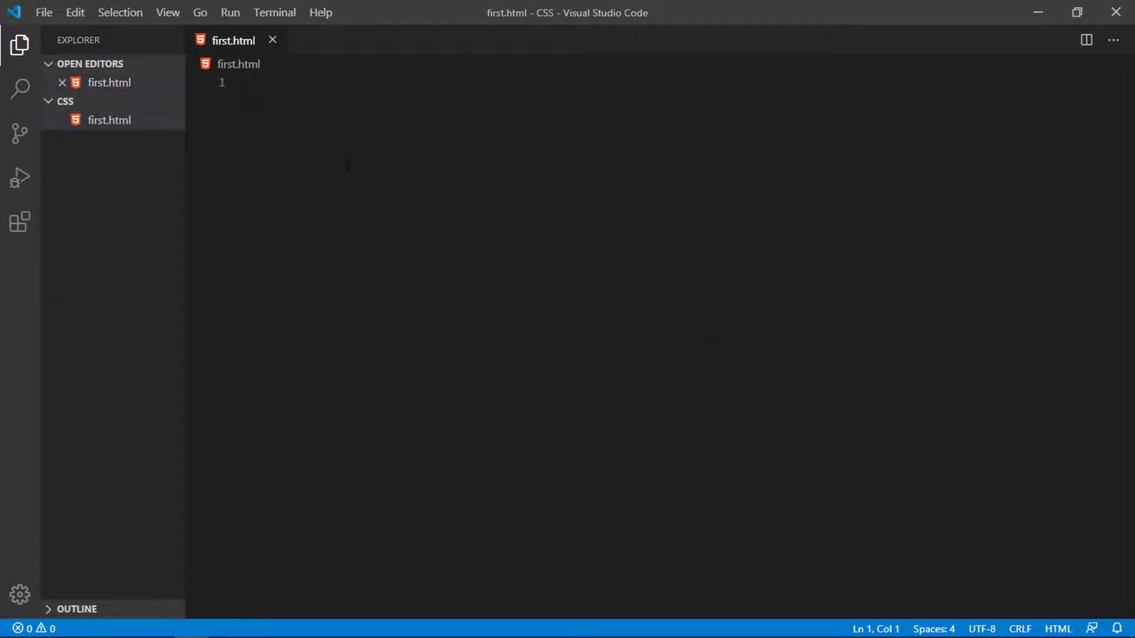
# Step: Insert the Emmet ! boilerplate, retitle it CSS3, and move into the body
pyautogui.write('!DOCTYPE html>')
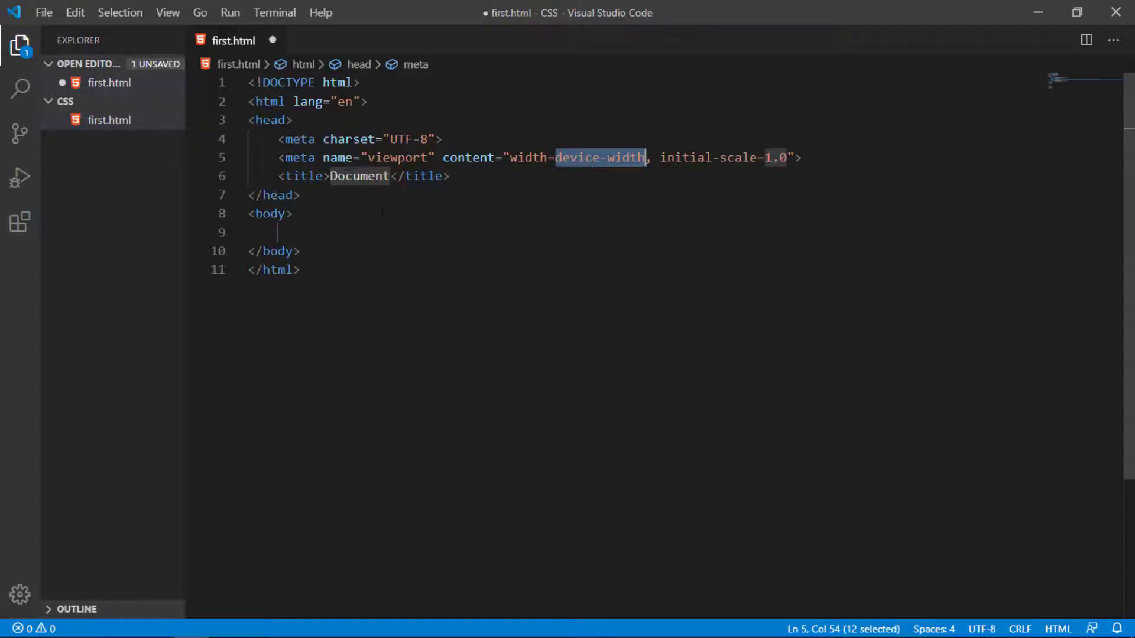
pyautogui.doubleClick(360, 176)
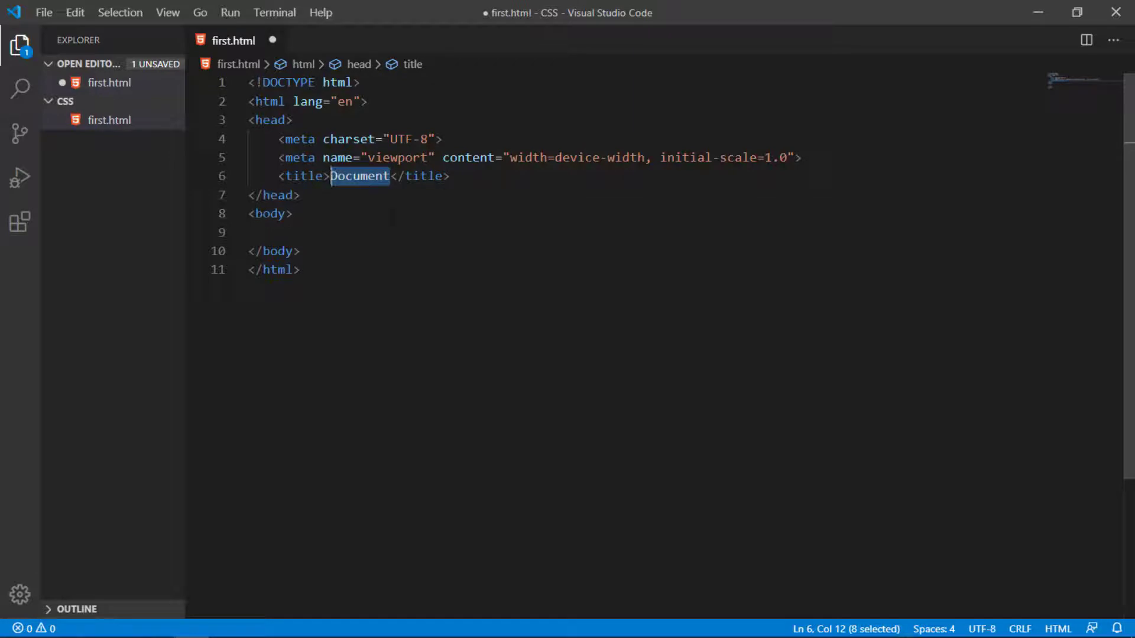
pyautogui.write('CSS')
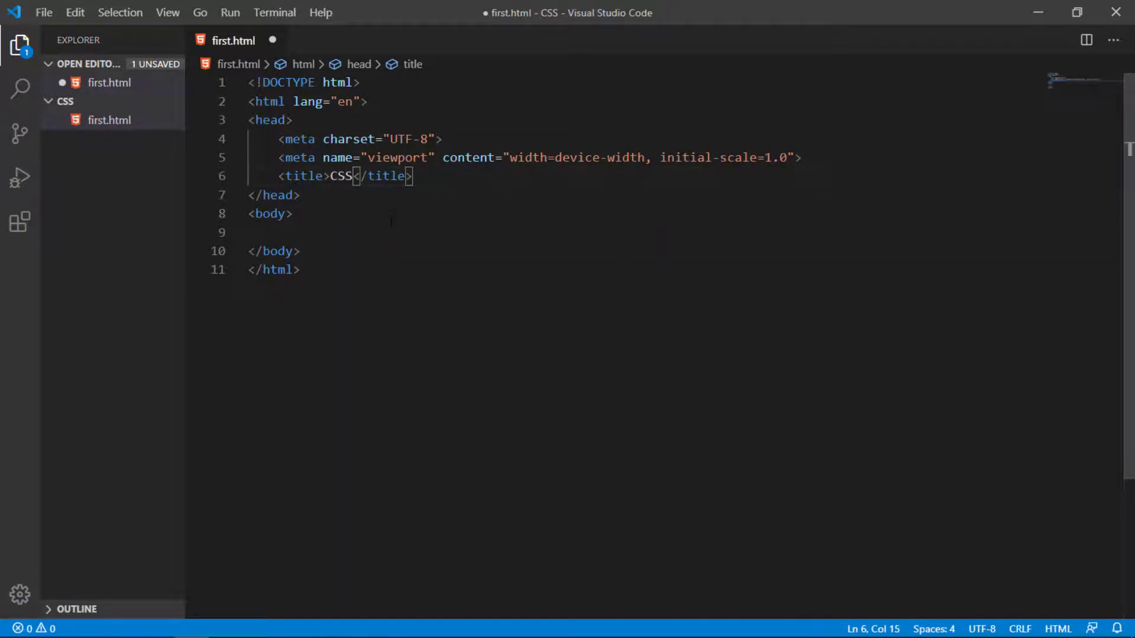
pyautogui.write('3')
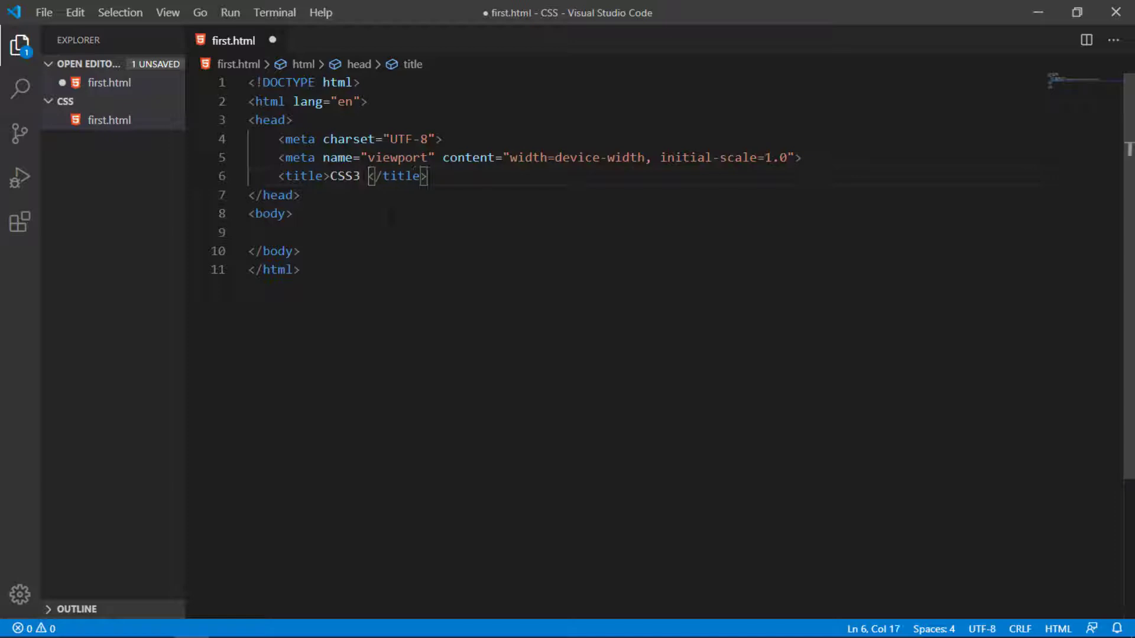
pyautogui.click(278, 232)
pyautogui.write('<h1></h1>')
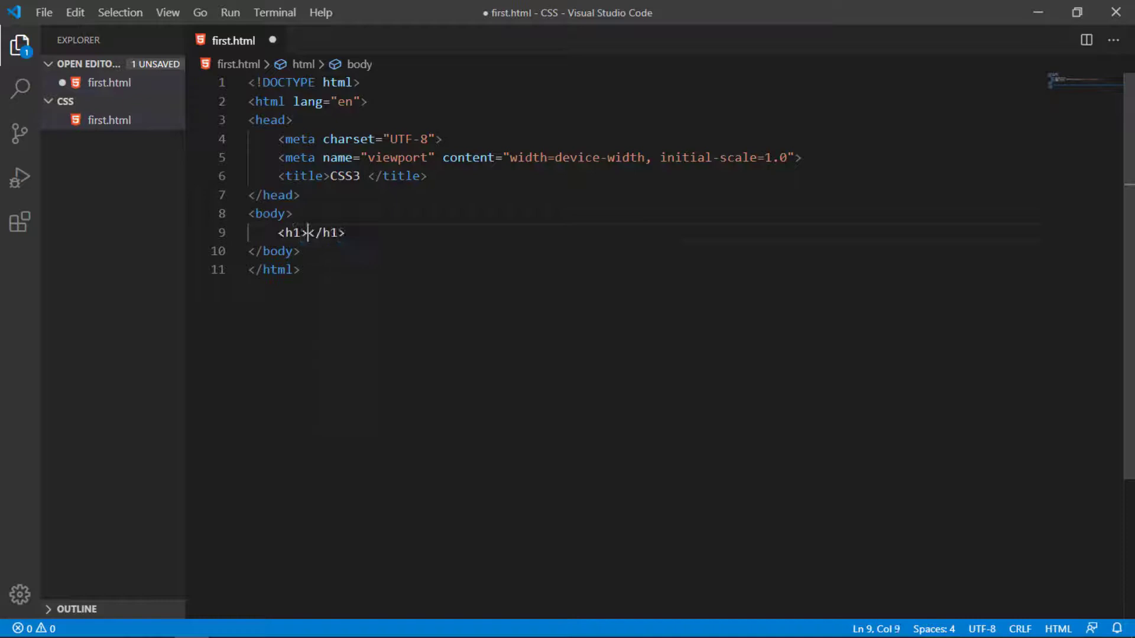
# Step: Write 'Welcome to CSS3' inside the h1 and save first.html
pyautogui.click(307, 232)
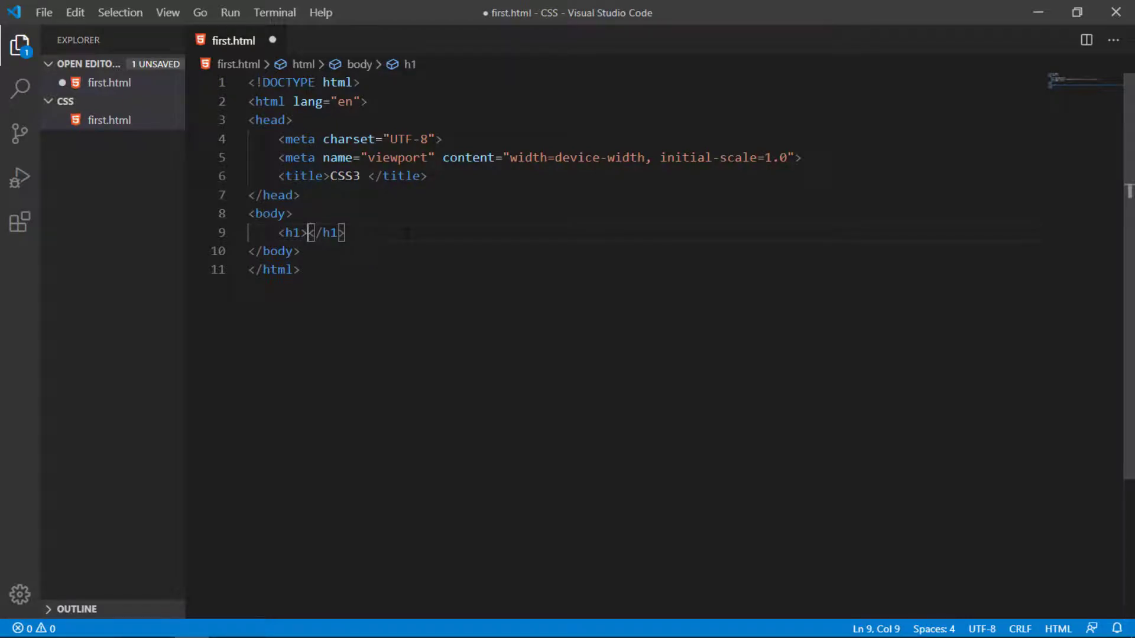
pyautogui.write('Welcome to CSS')
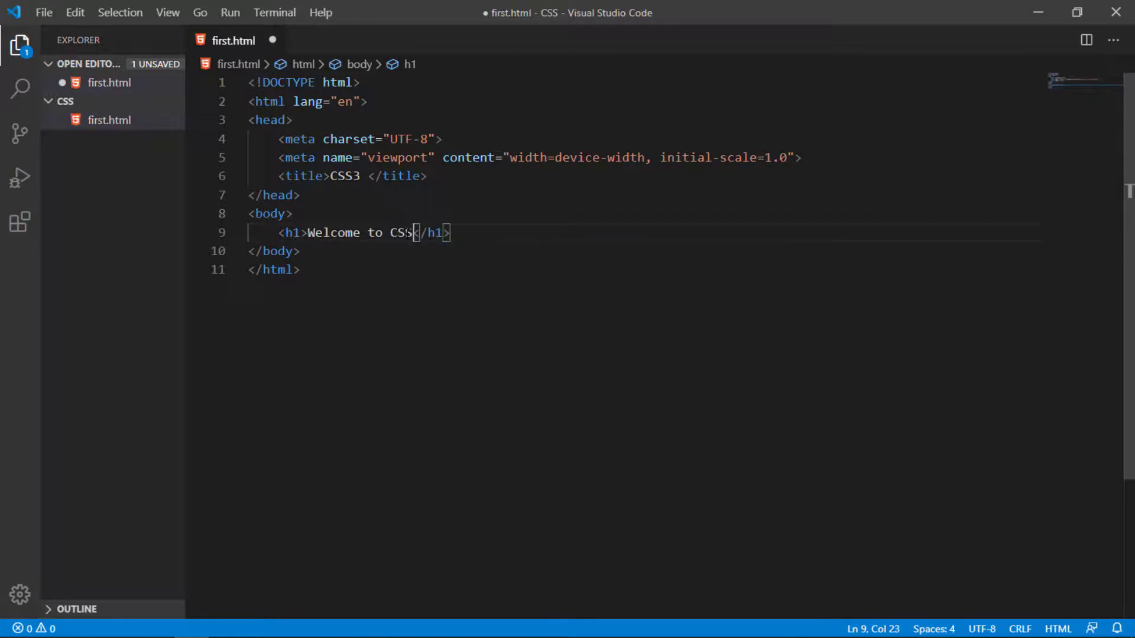
pyautogui.write('3')
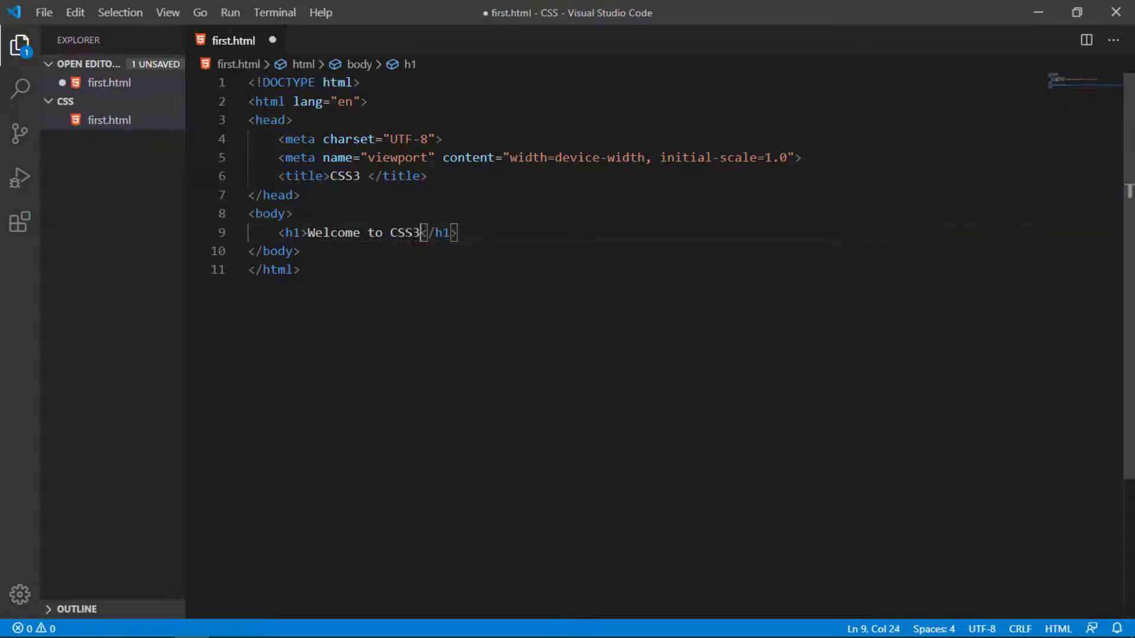
pyautogui.press('ctrl+s')
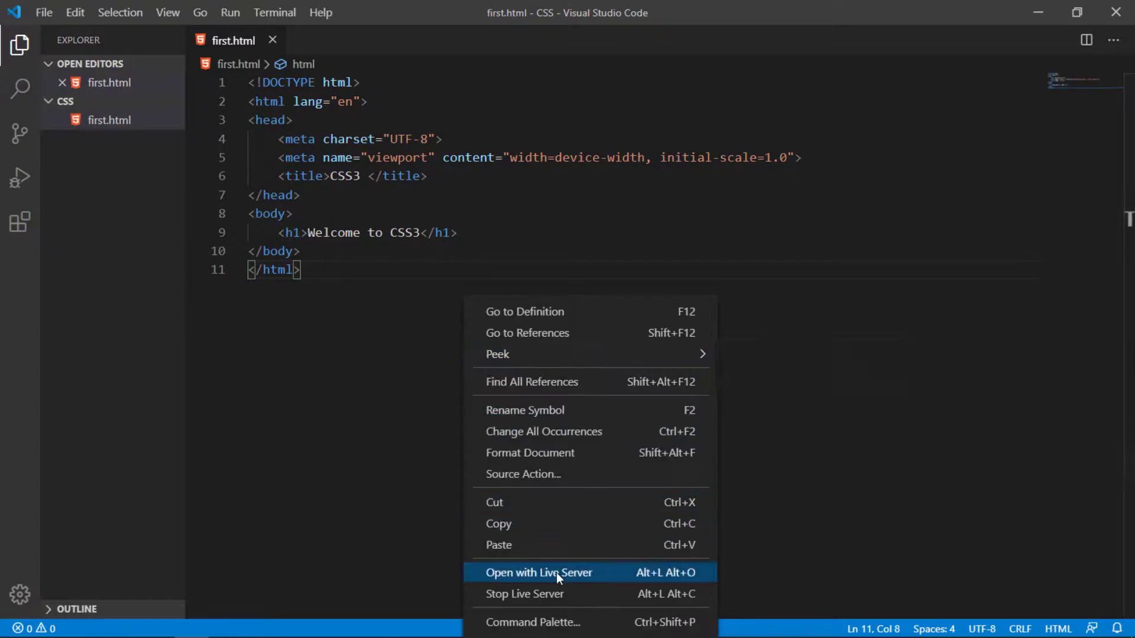
# Step: Launch first.html with Live Server and place VS Code and Chrome side by side
pyautogui.click(538, 572)
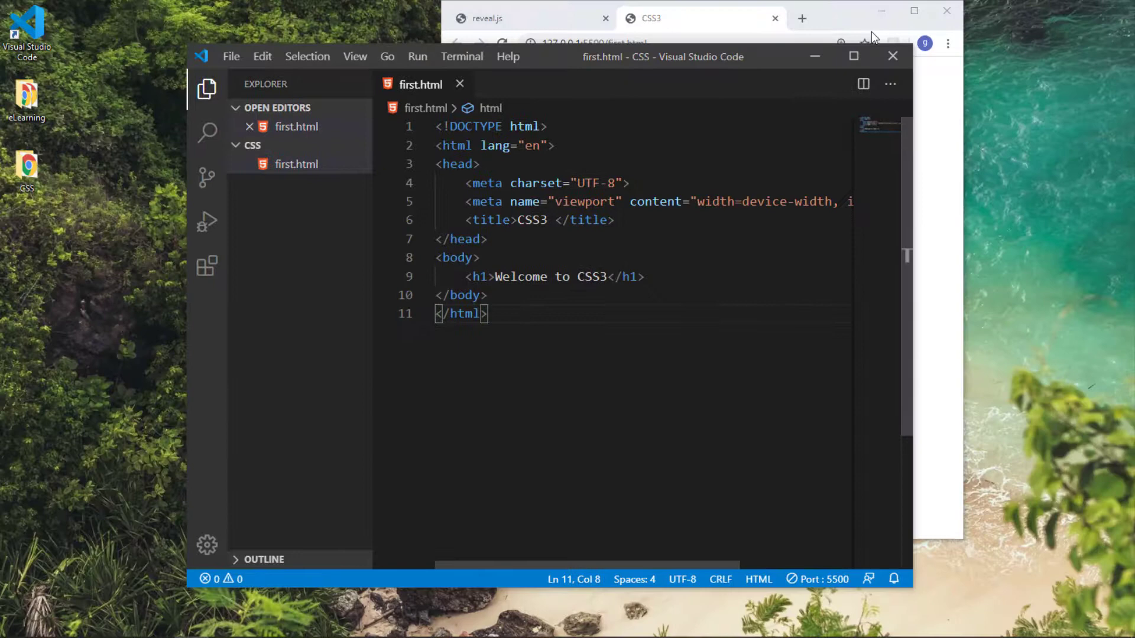
pyautogui.click(702, 19)
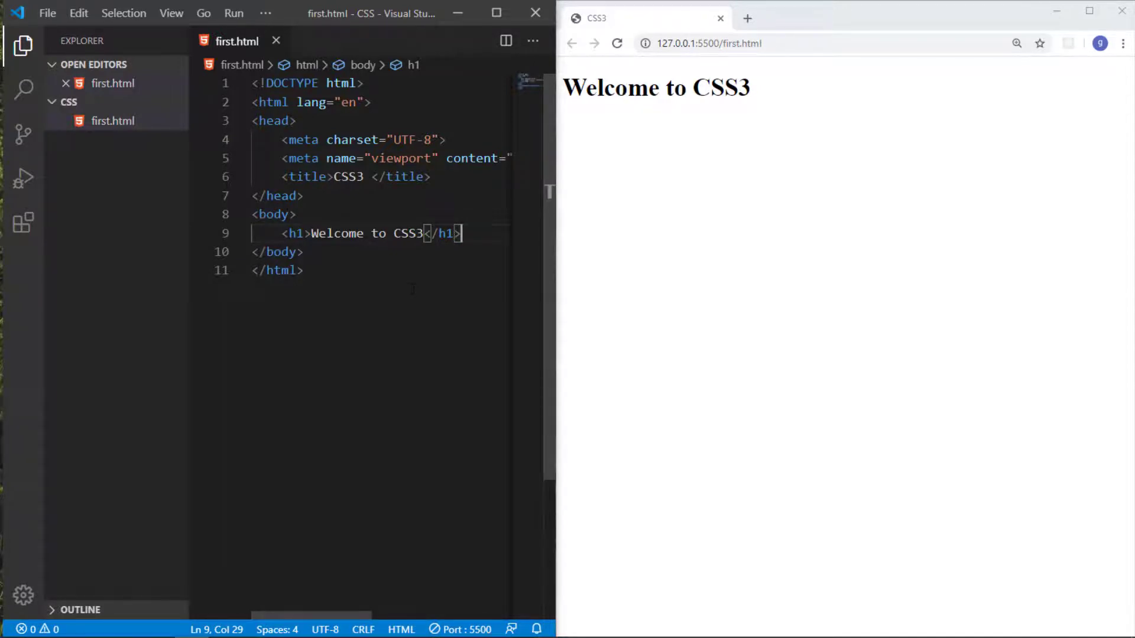
pyautogui.moveTo(25, 72)
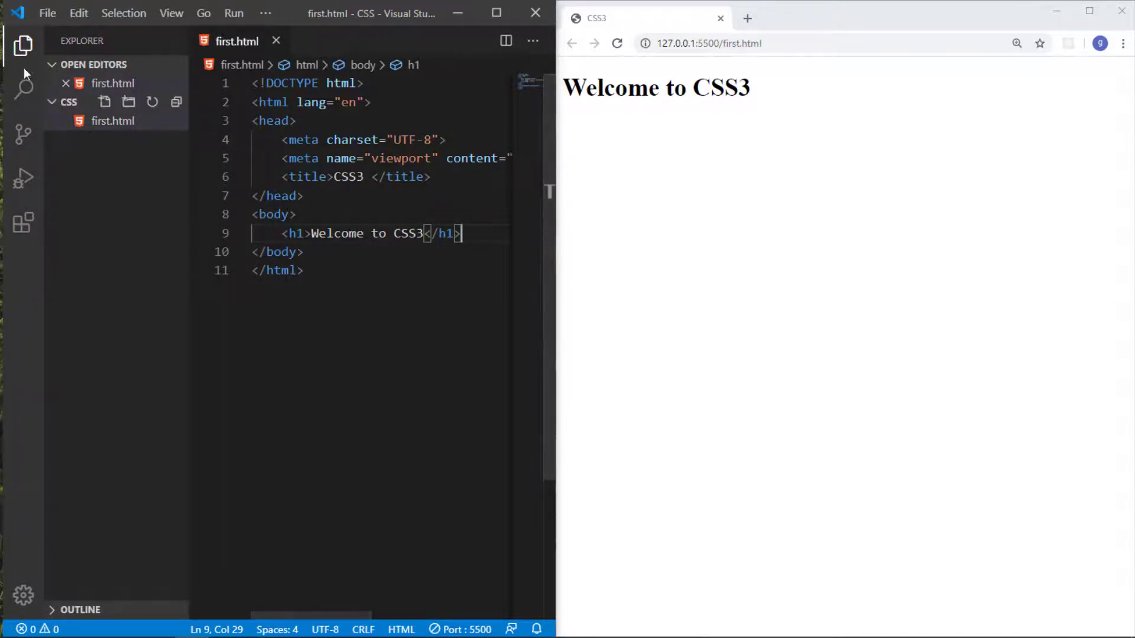
# Step: Collapse the Explorer sidebar and put the cursor right after <h1 on line 9
pyautogui.click(23, 45)
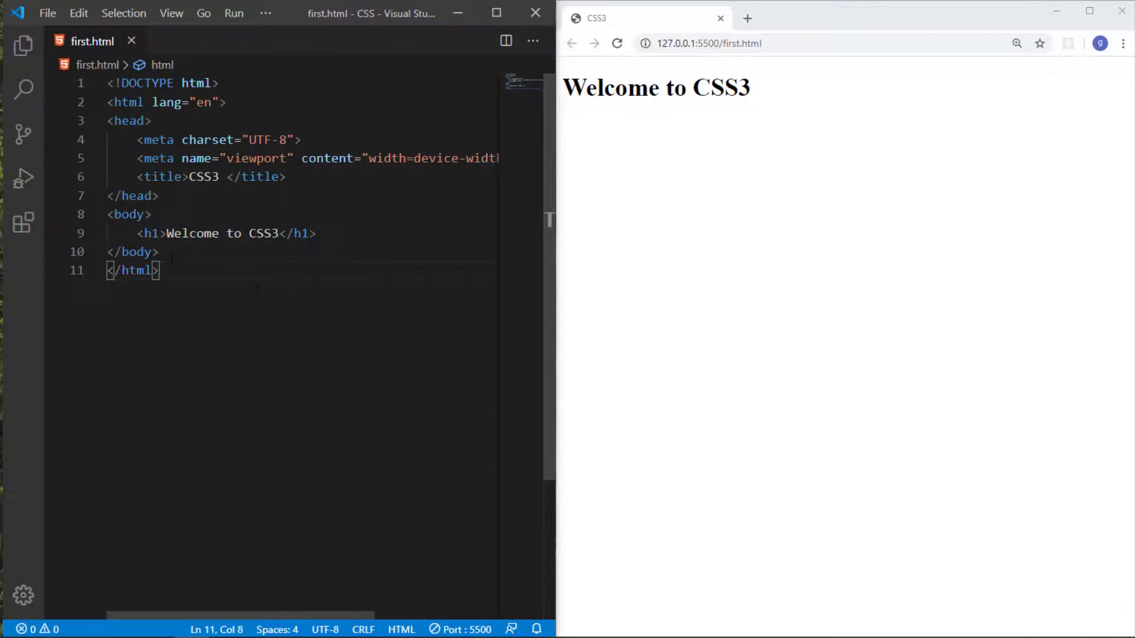
pyautogui.click(152, 233)
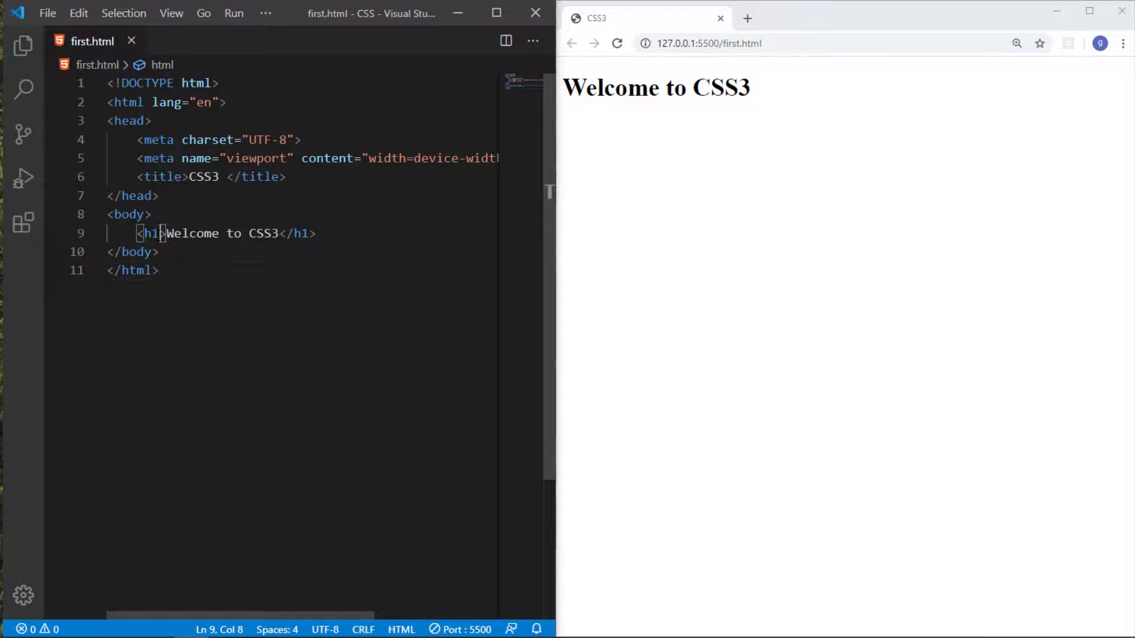
pyautogui.click(152, 233)
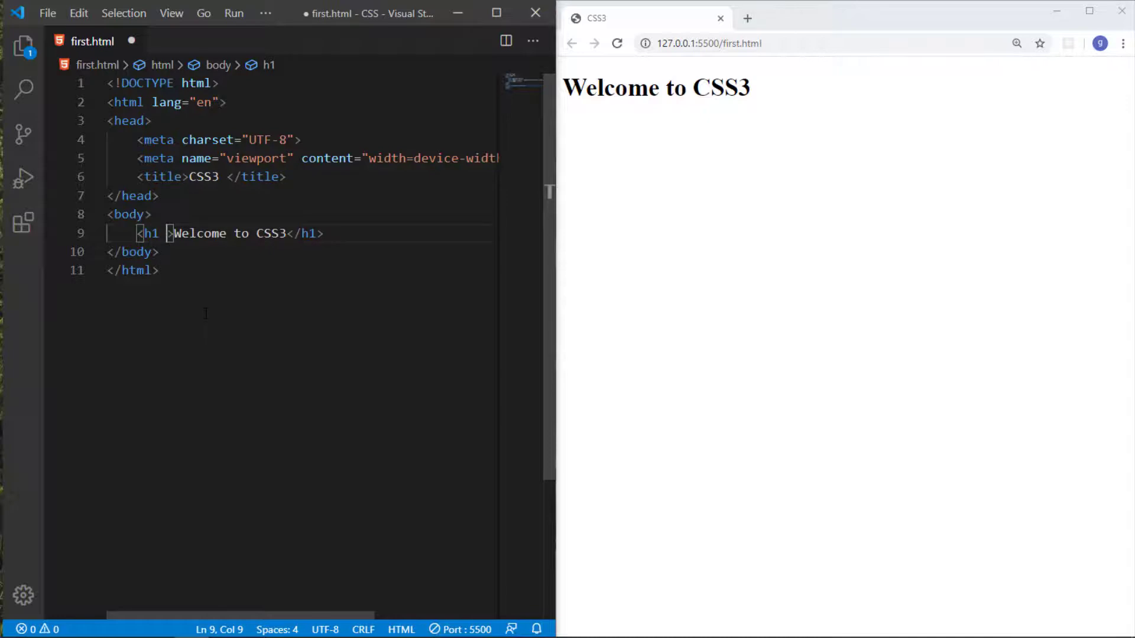
# Step: Add an inline style with color: red to the h1 opening tag
pyautogui.write('s')
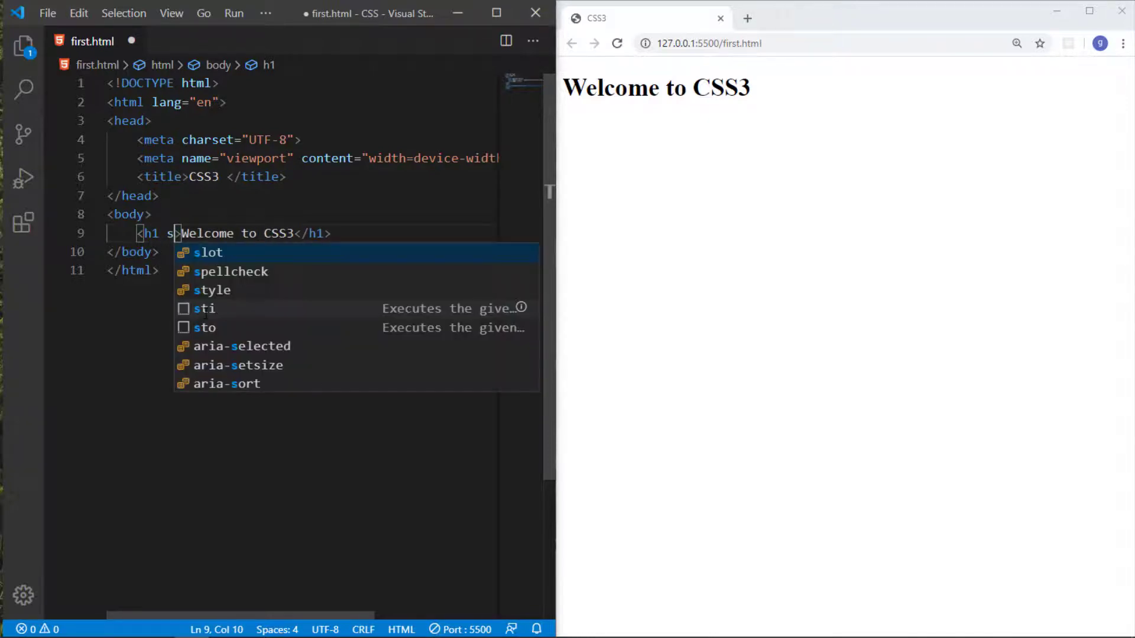
pyautogui.write('tyle="')
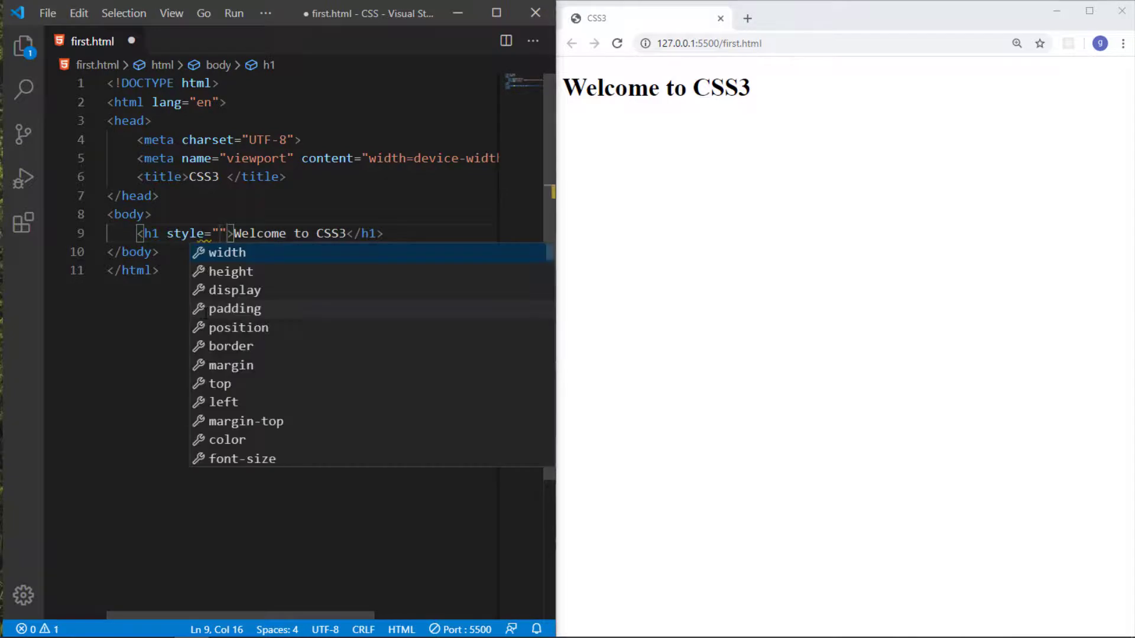
pyautogui.press('Escape')
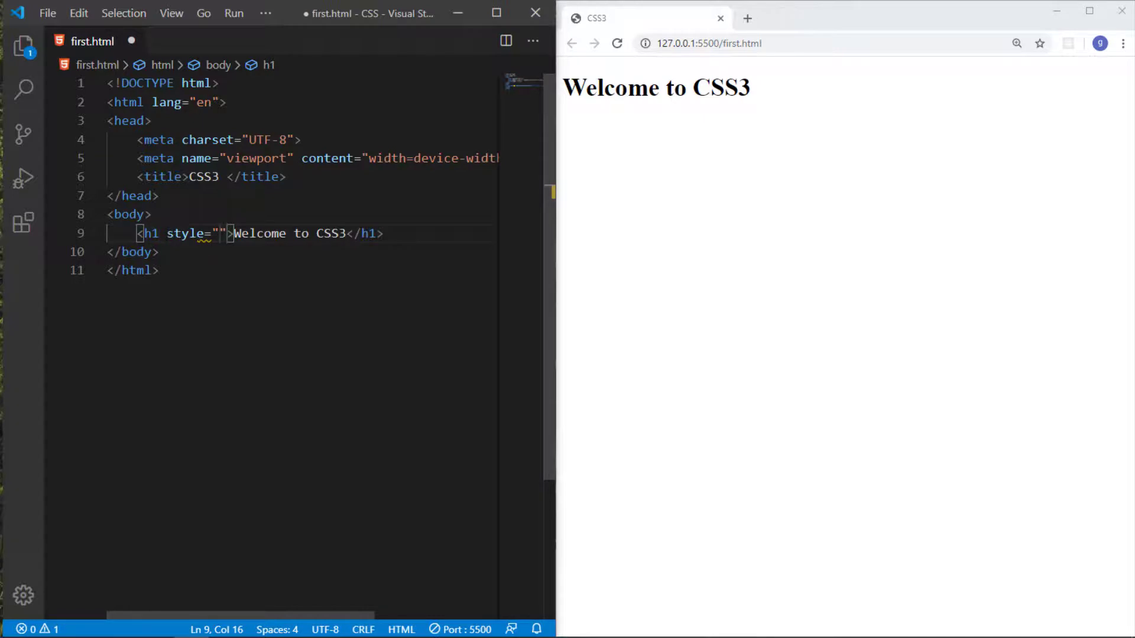
pyautogui.doubleClick(185, 233)
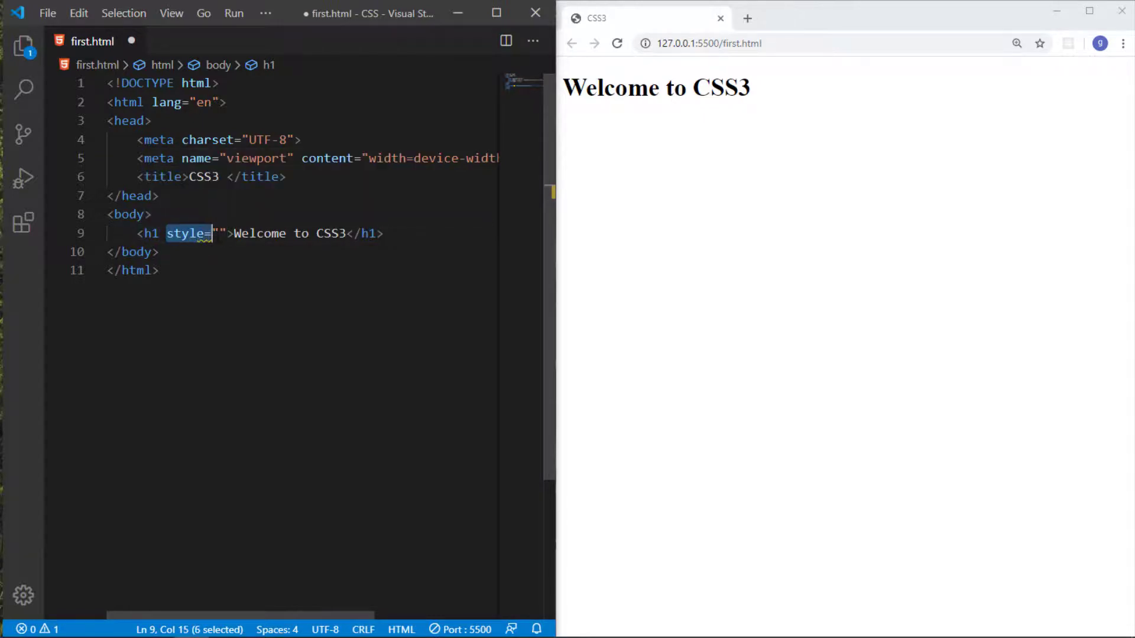
pyautogui.write('c')
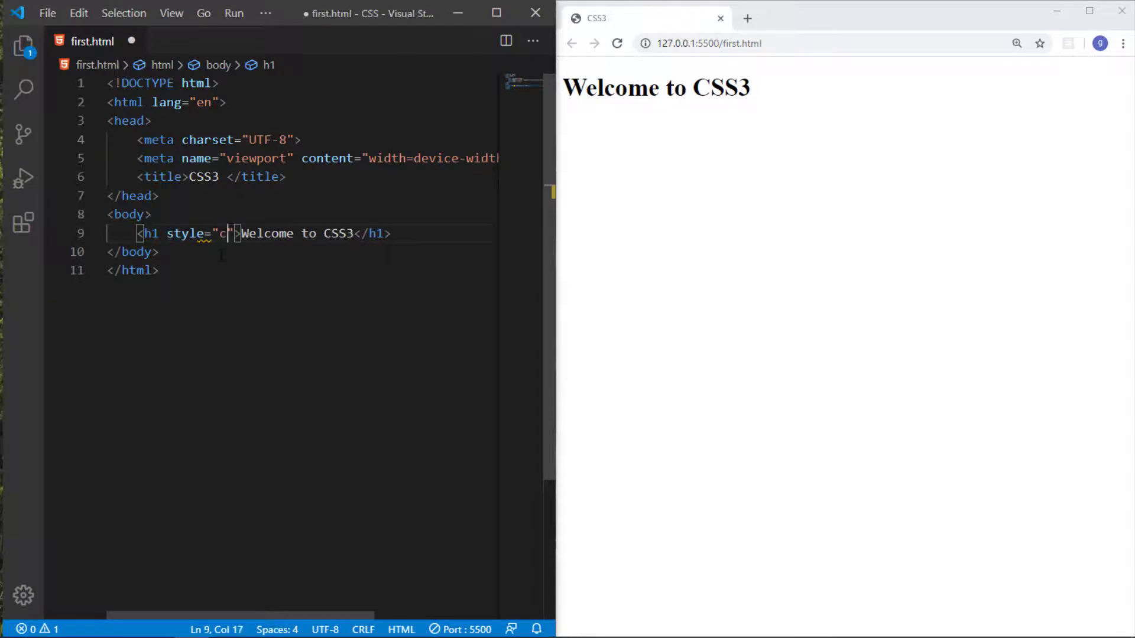
pyautogui.write('olor:')
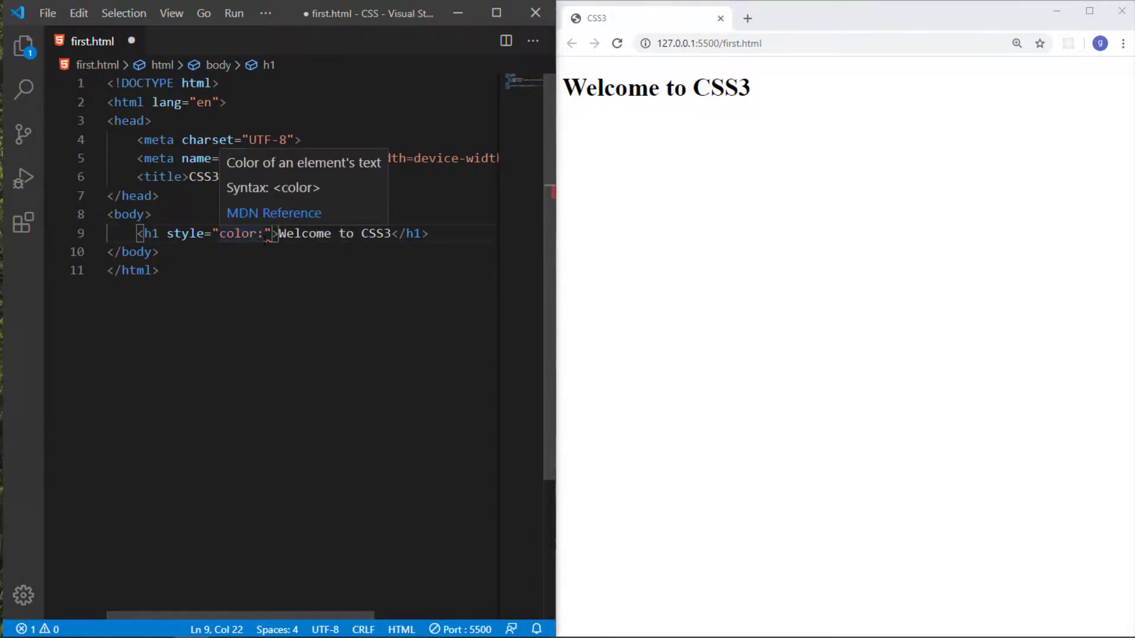
pyautogui.write('red;')
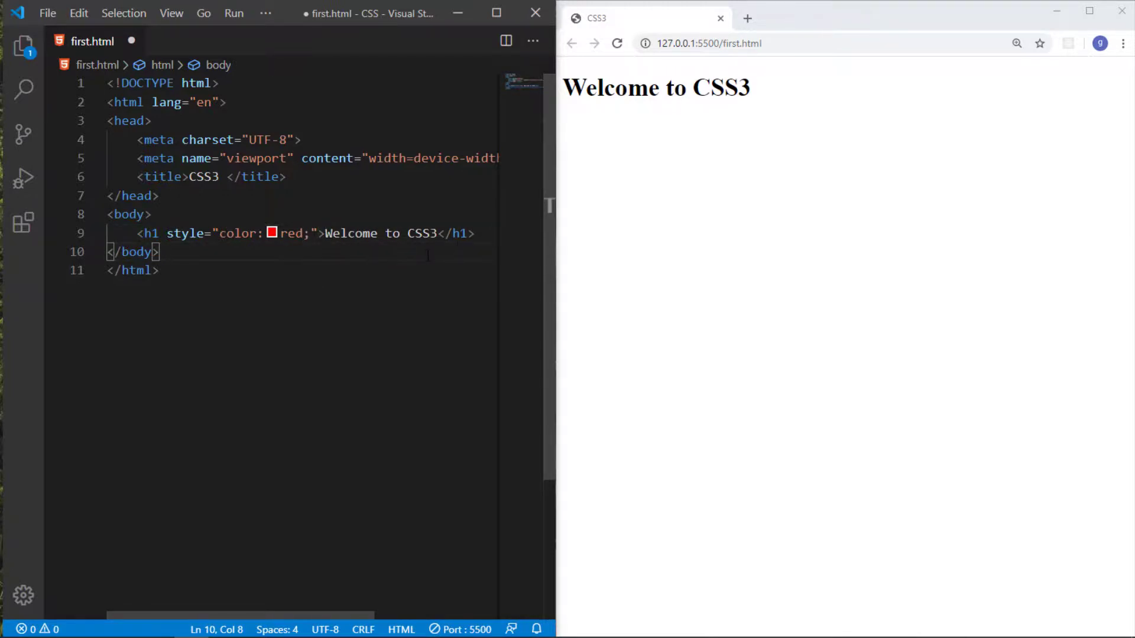
# Step: Duplicate the red h1 line into six copies and save first.html
pyautogui.press('ctrl+s')
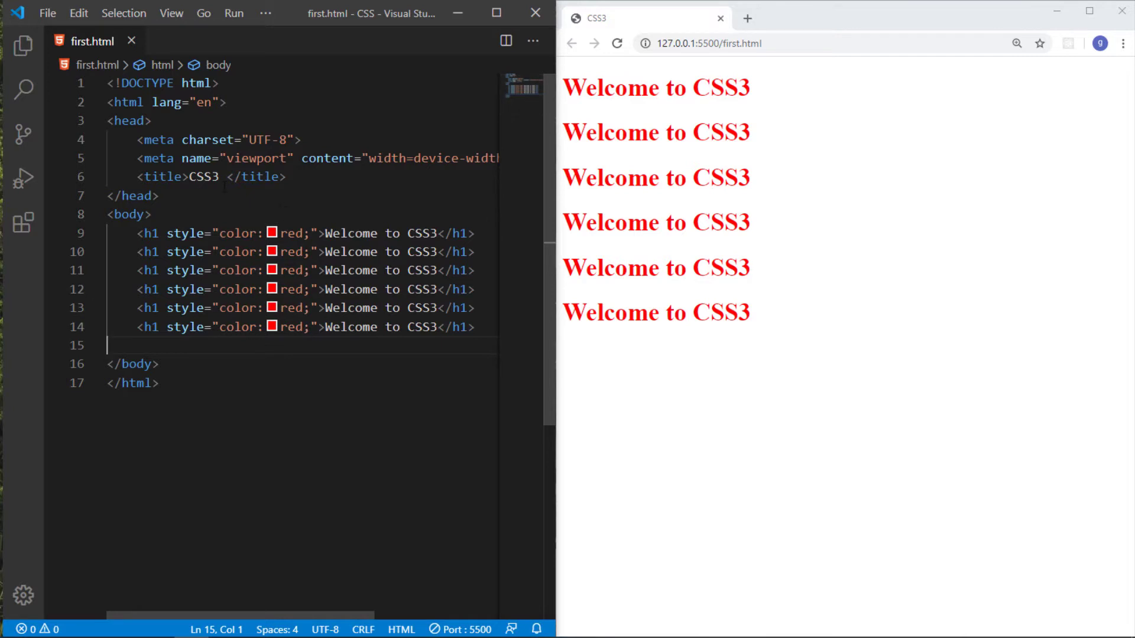
# Step: Switch to the Extensions view and display the CSS Formatter details page
pyautogui.click(23, 45)
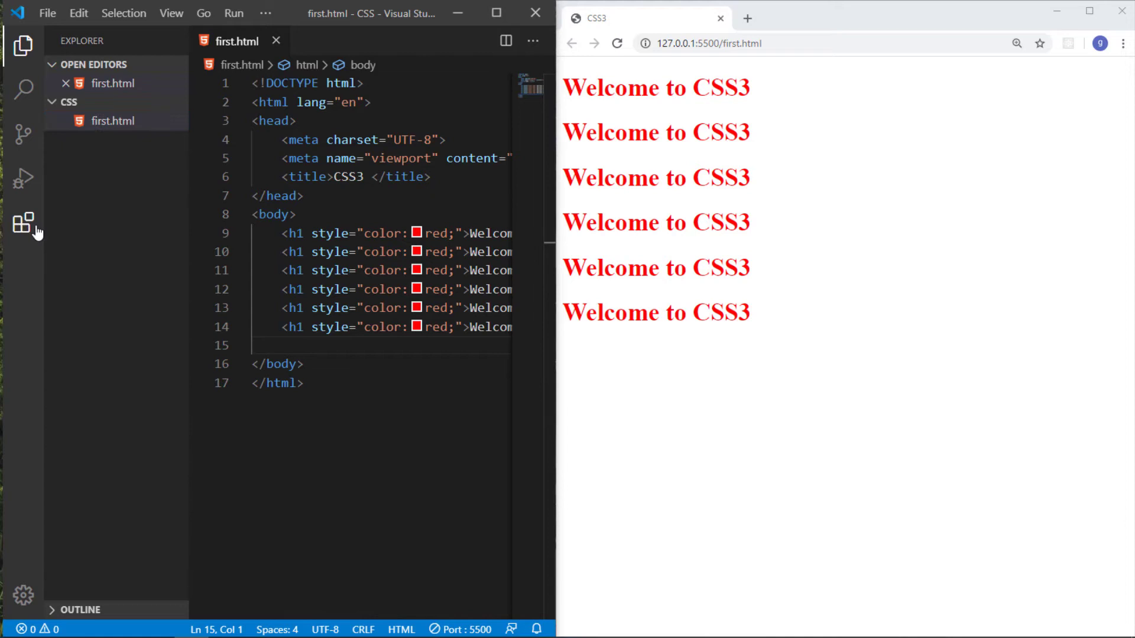
pyautogui.click(23, 222)
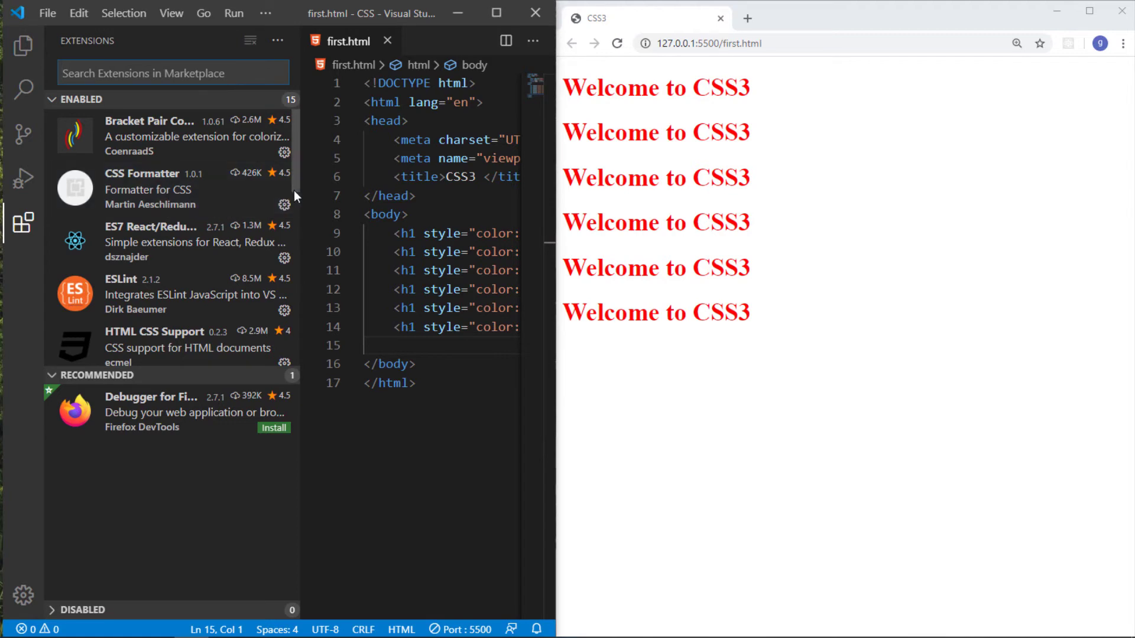
pyautogui.moveTo(216, 190)
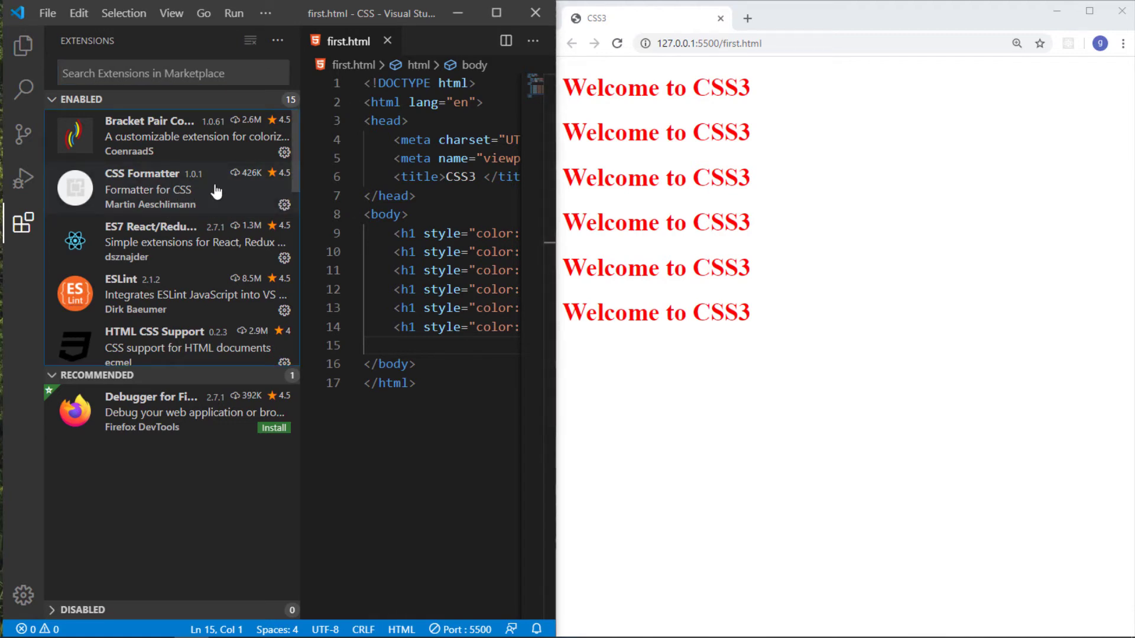
pyautogui.click(145, 188)
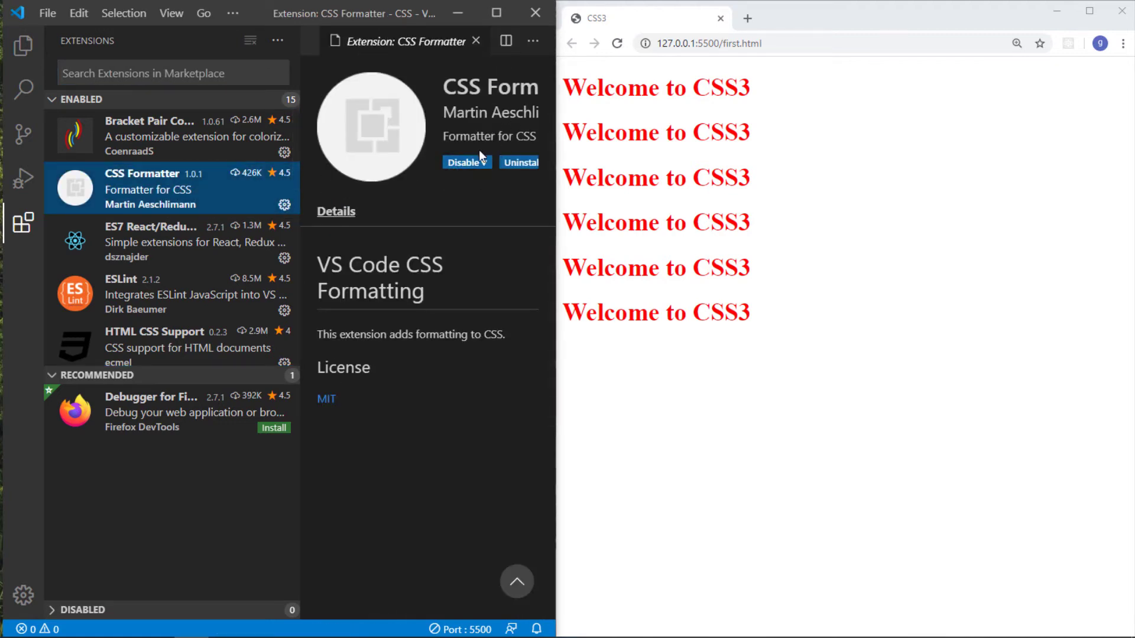